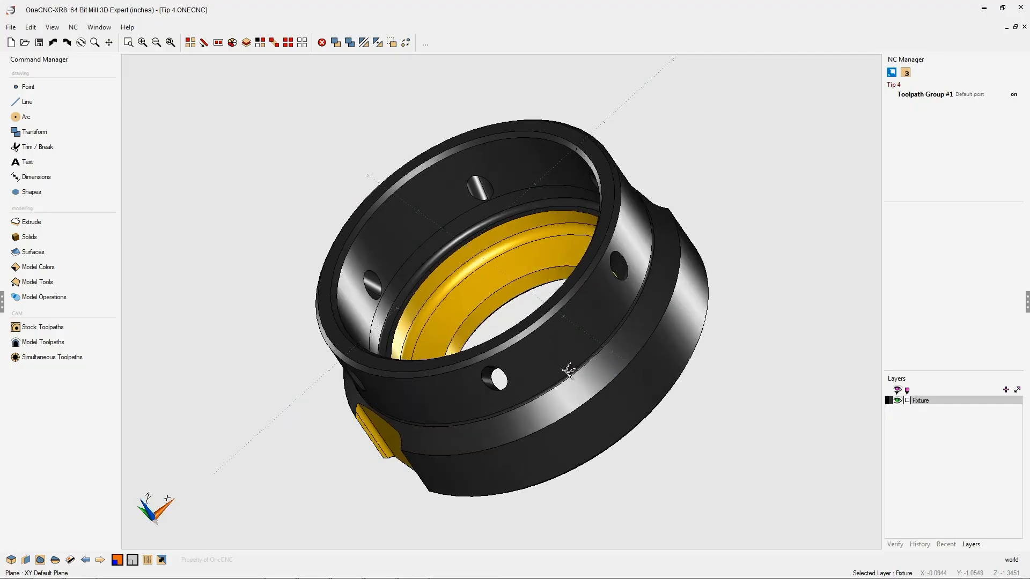
- Define the current construction plane from a side hole on the ring (B210 A41.6335)
{"action": "left_click_drag", "start_coordinate": [571, 368], "coordinate": [683, 355]}
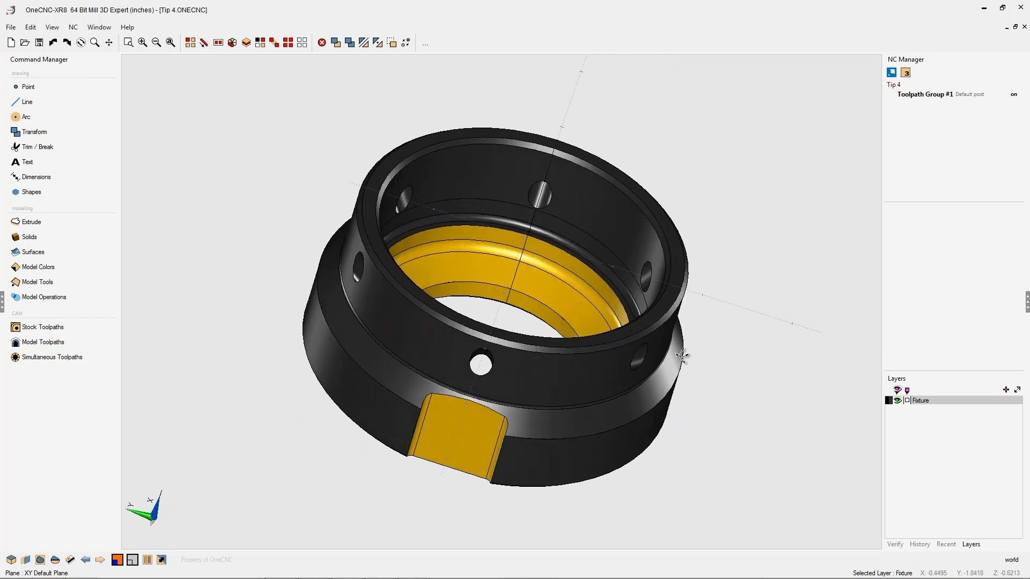
{"action": "left_click_drag", "start_coordinate": [683, 355], "coordinate": [591, 381]}
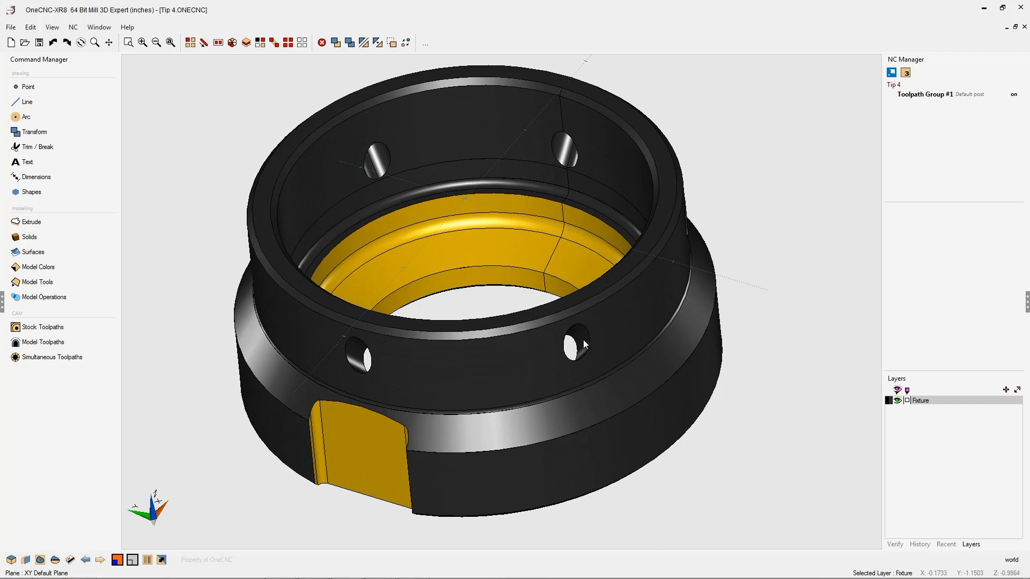
{"action": "left_click_drag", "start_coordinate": [584, 345], "coordinate": [597, 360]}
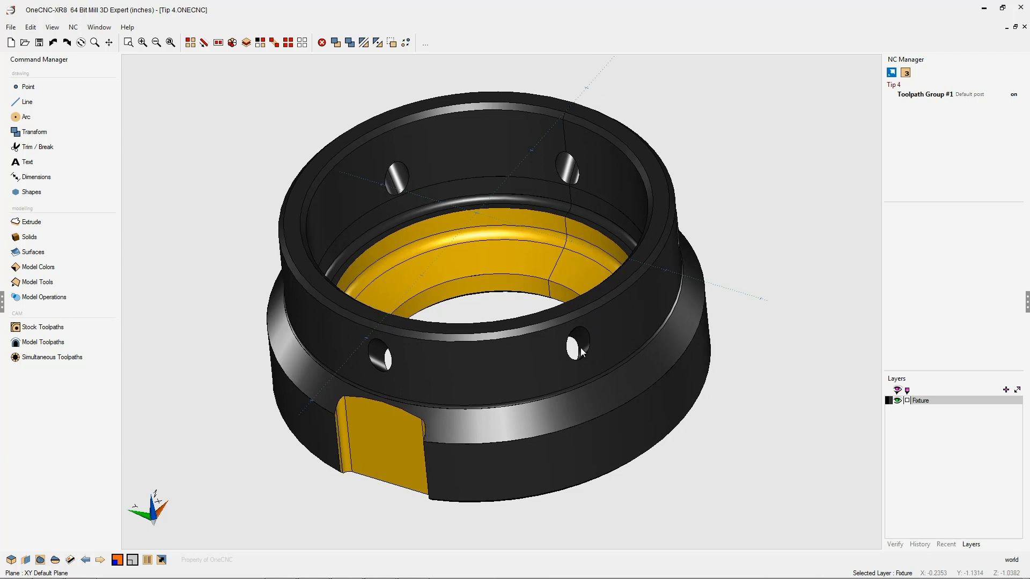
{"action": "mouse_move", "coordinate": [558, 365]}
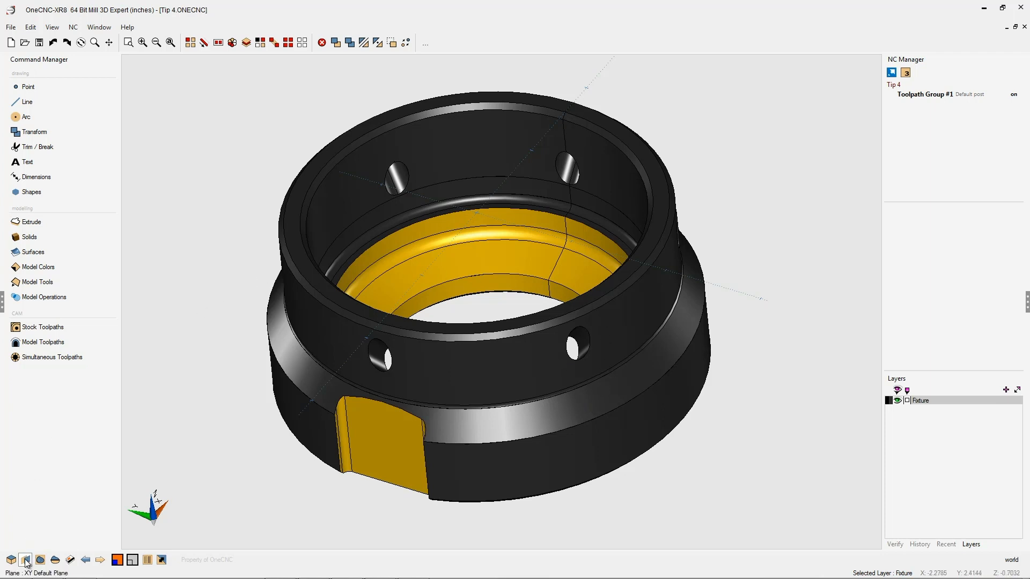
{"action": "left_click", "coordinate": [26, 560]}
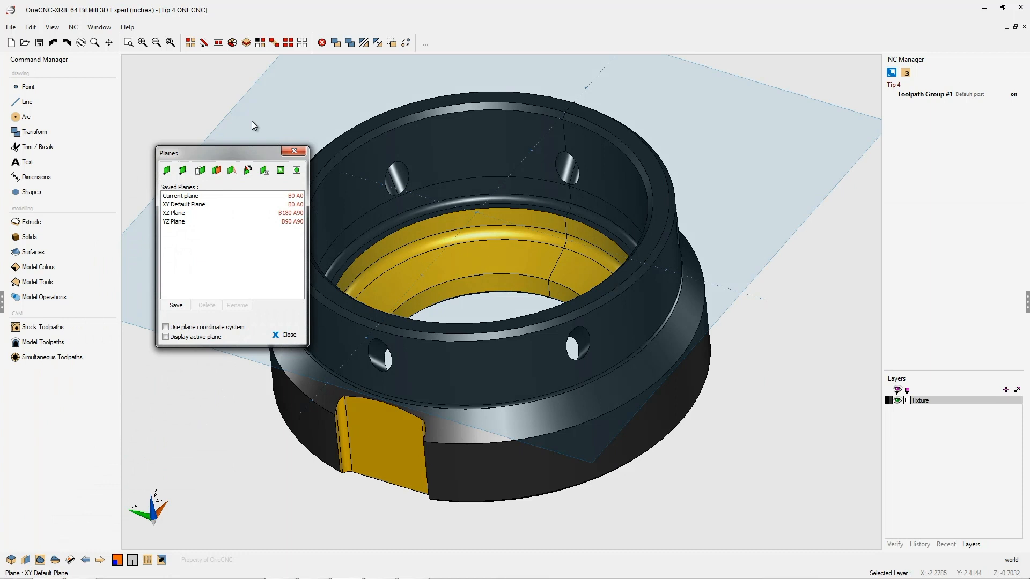
{"action": "left_click_drag", "start_coordinate": [233, 153], "coordinate": [199, 63]}
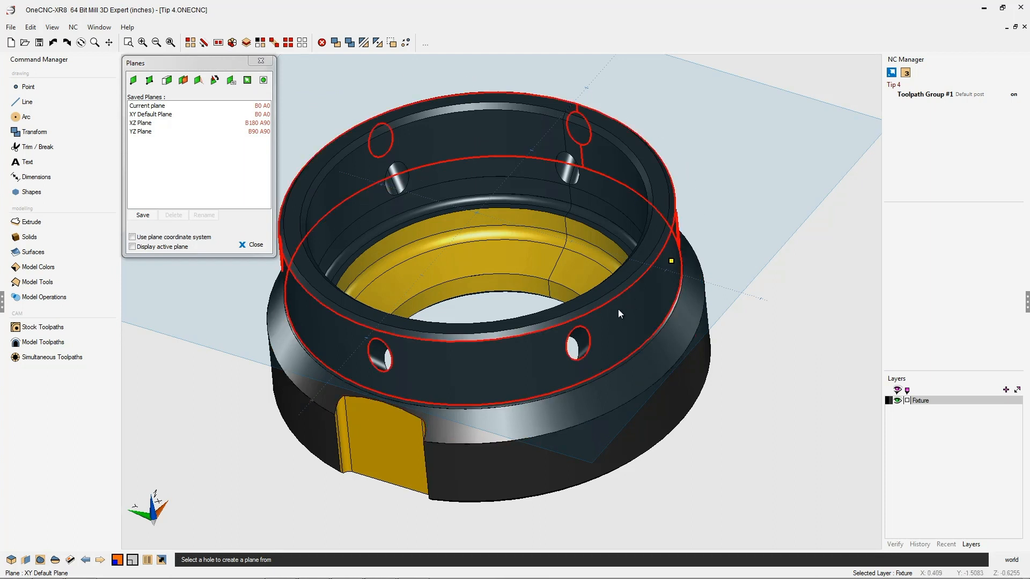
{"action": "left_click", "coordinate": [576, 342]}
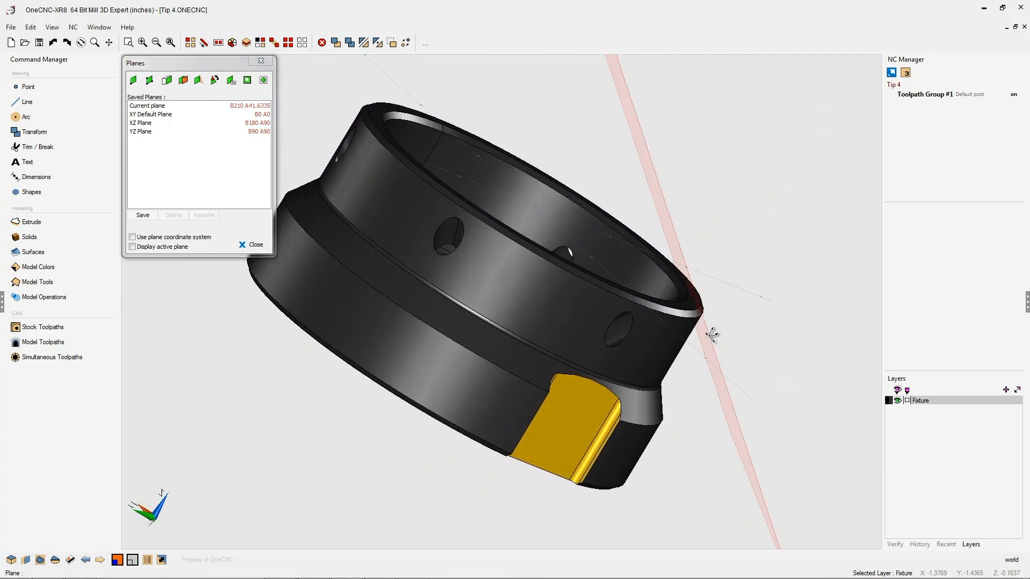
{"action": "left_click_drag", "start_coordinate": [713, 334], "coordinate": [688, 348]}
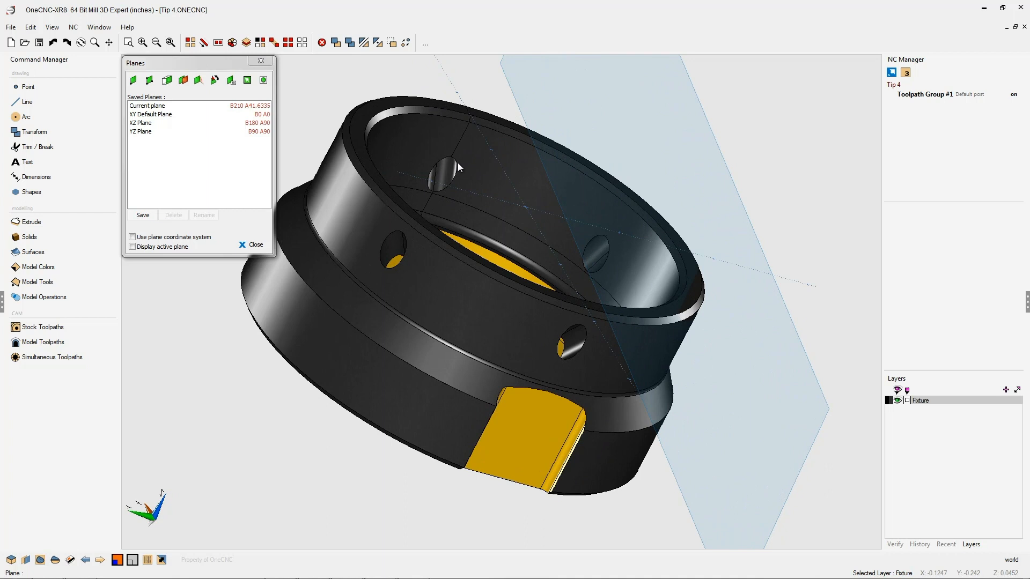
{"action": "mouse_move", "coordinate": [232, 80]}
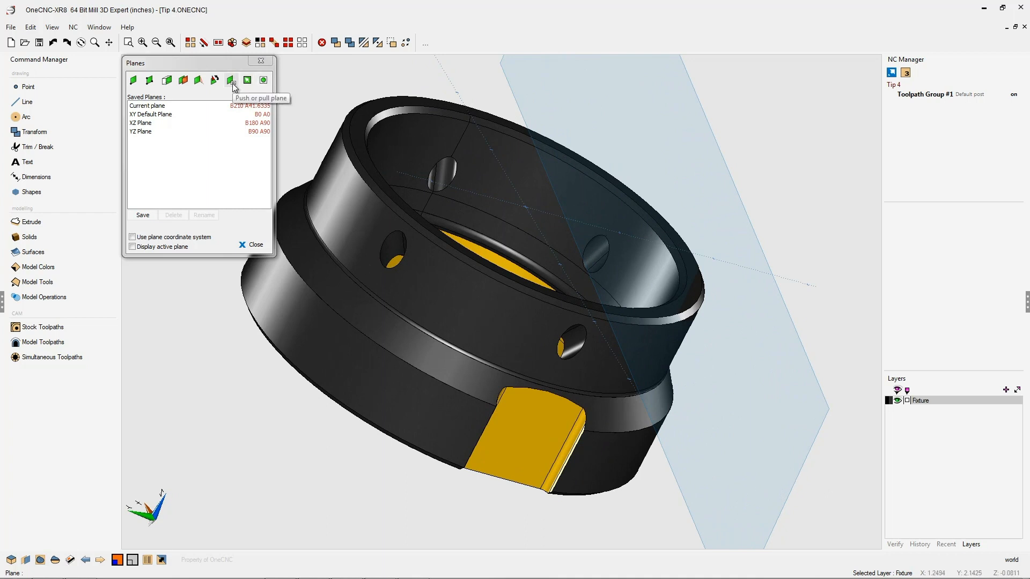
- Offset the hole-based plane with Push or pull plane, accepting the drag amount
{"action": "left_click", "coordinate": [231, 80]}
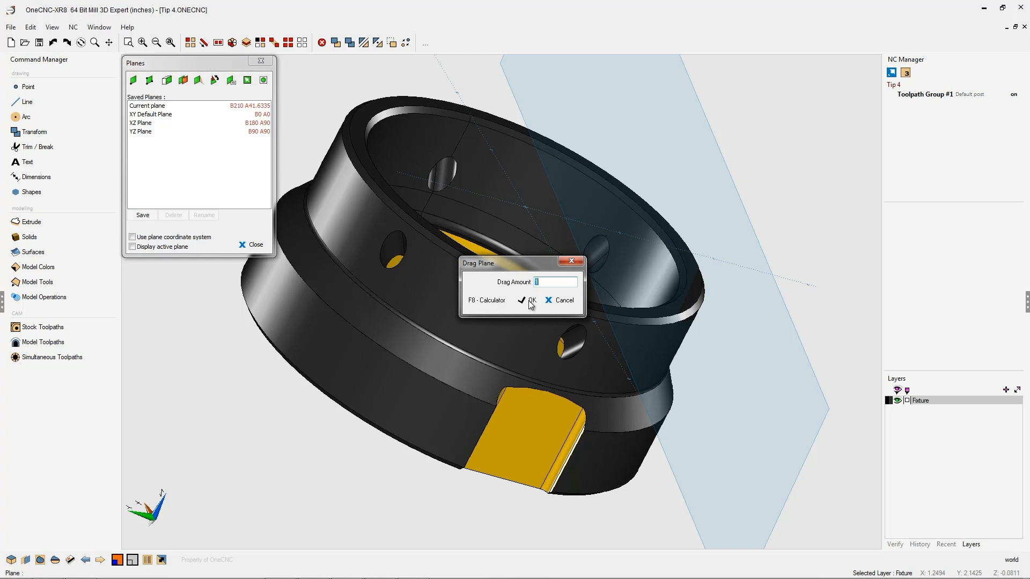
{"action": "left_click", "coordinate": [530, 301]}
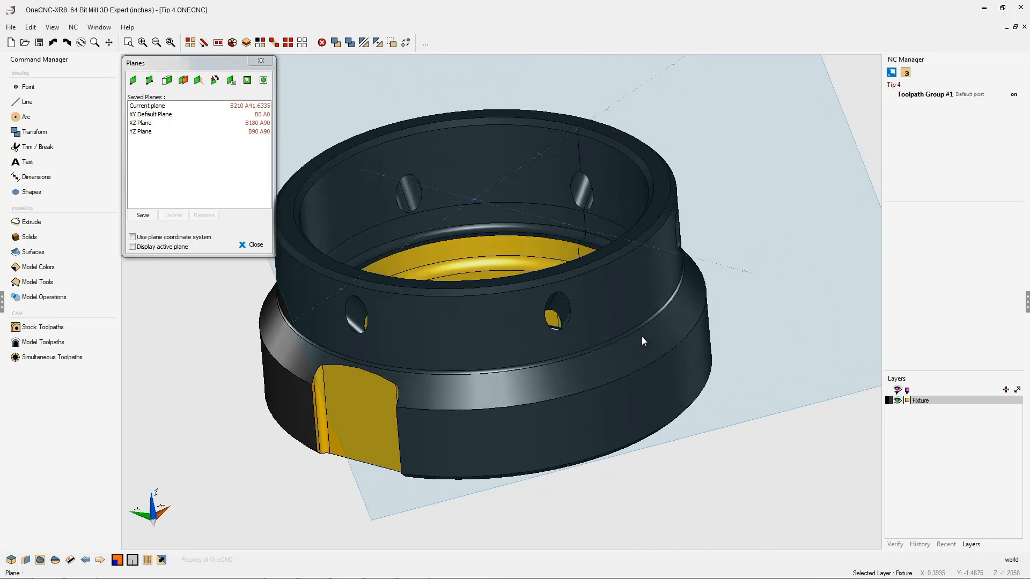
{"action": "left_click_drag", "start_coordinate": [643, 341], "coordinate": [629, 354]}
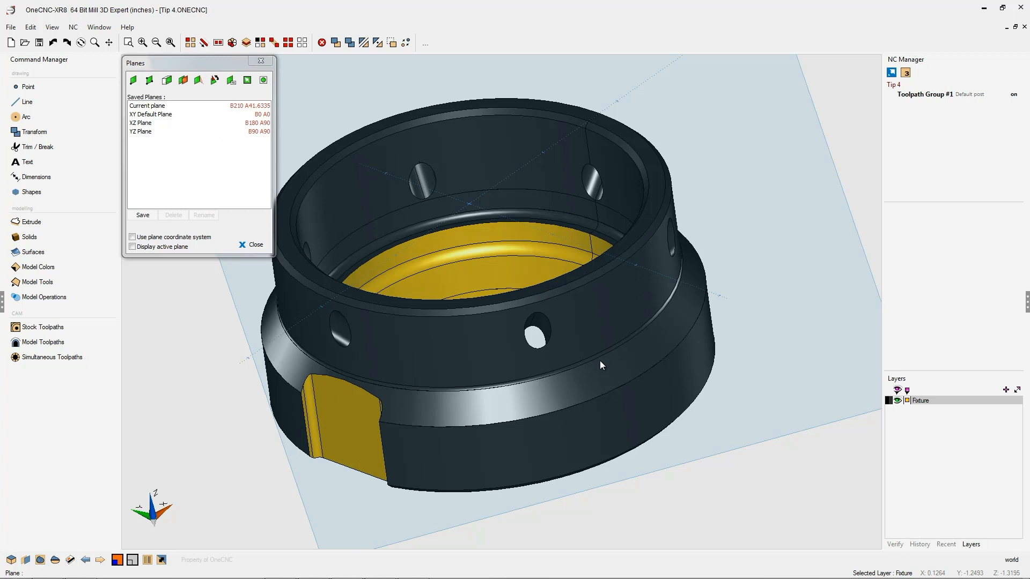
{"action": "mouse_move", "coordinate": [557, 355]}
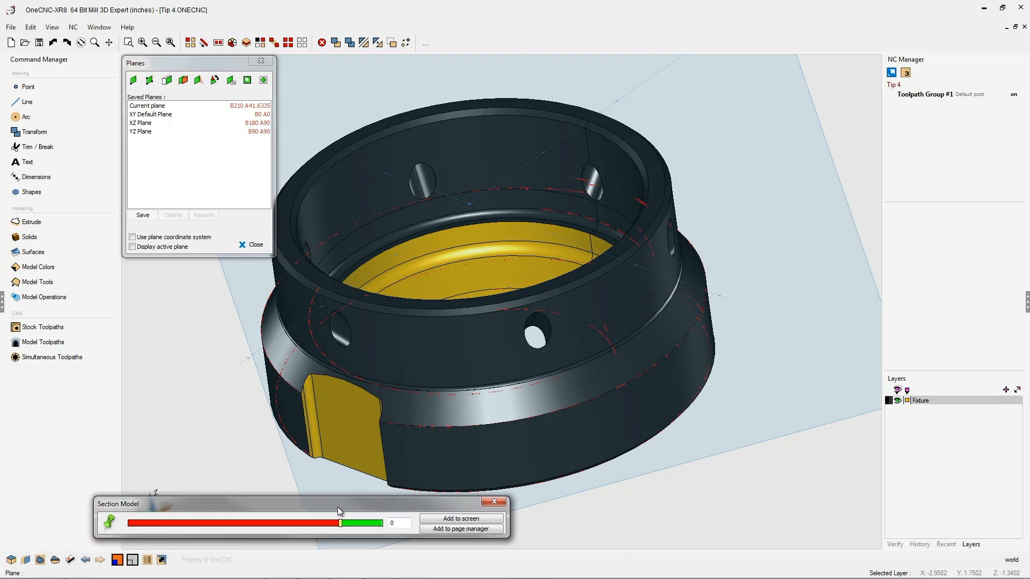
- Slice the ring through the hole at -1.3 and add the section curve to screen
{"action": "left_click_drag", "start_coordinate": [342, 522], "coordinate": [366, 530]}
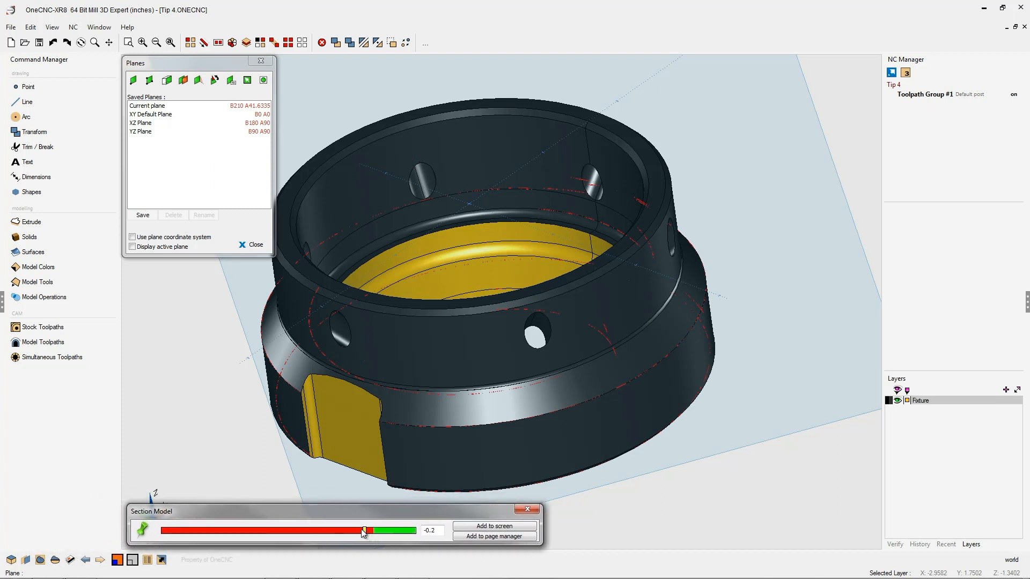
{"action": "left_click_drag", "start_coordinate": [366, 531], "coordinate": [317, 530]}
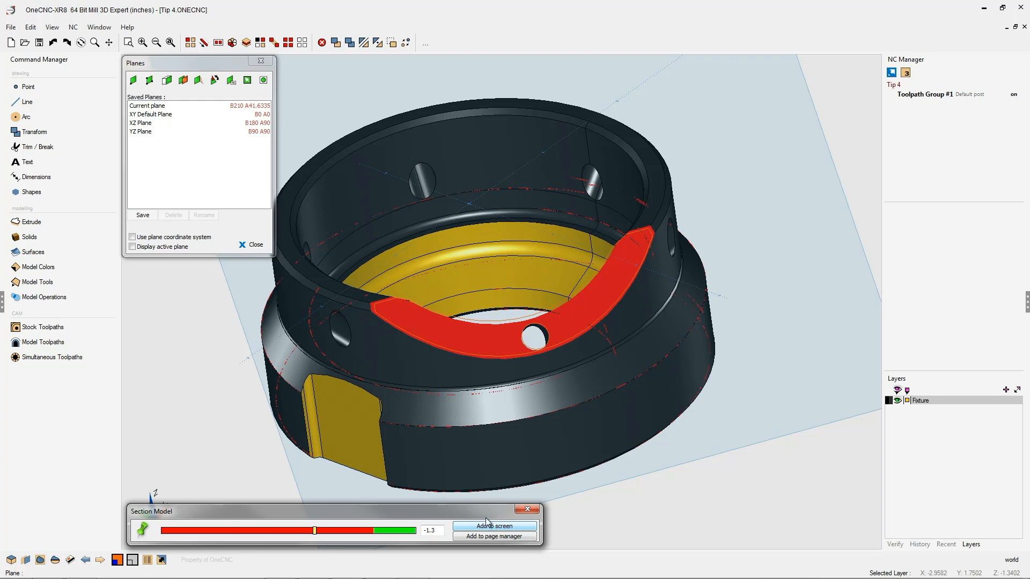
{"action": "left_click", "coordinate": [526, 509]}
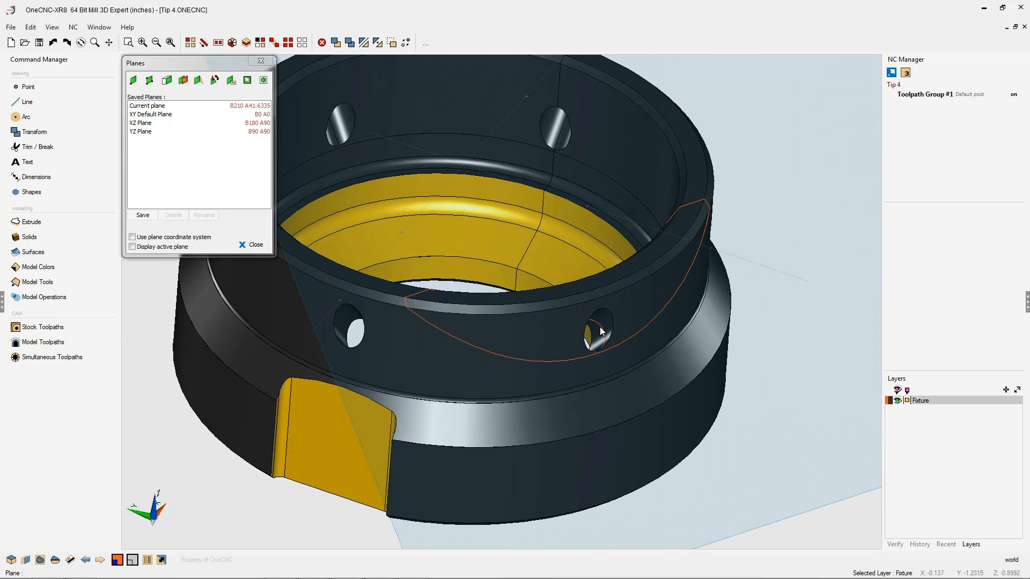
{"action": "mouse_move", "coordinate": [777, 291]}
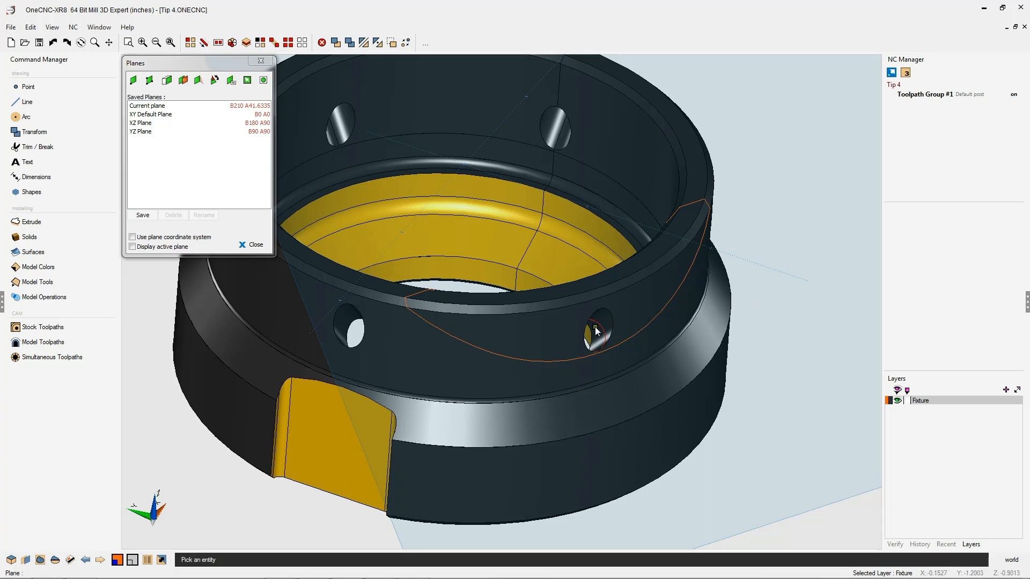
{"action": "mouse_move", "coordinate": [26, 162]}
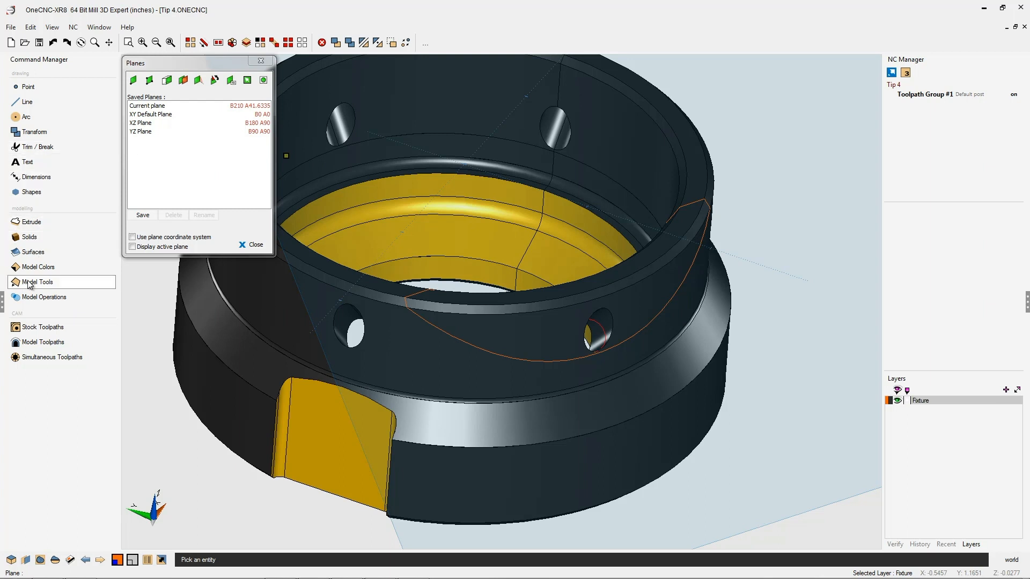
- Project the section curve onto the hole-based plane using Smart projection's Plane option
{"action": "left_click", "coordinate": [60, 134]}
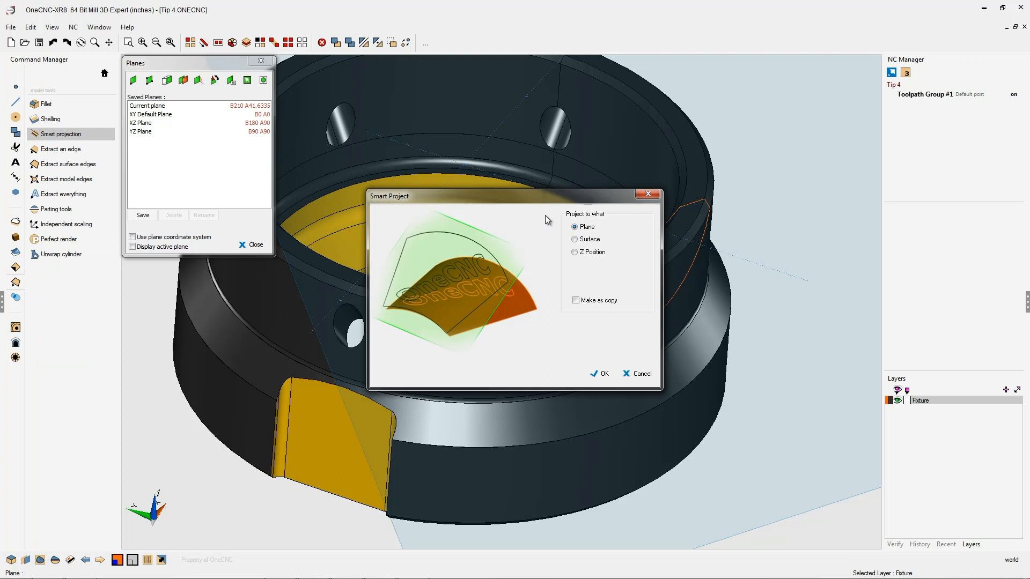
{"action": "left_click_drag", "start_coordinate": [513, 196], "coordinate": [420, 290]}
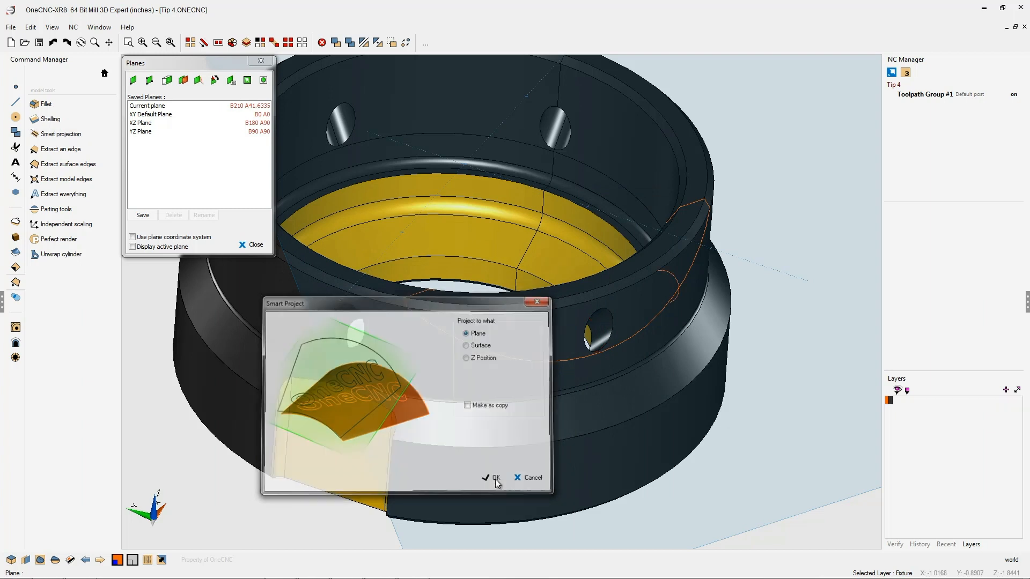
{"action": "left_click", "coordinate": [491, 478]}
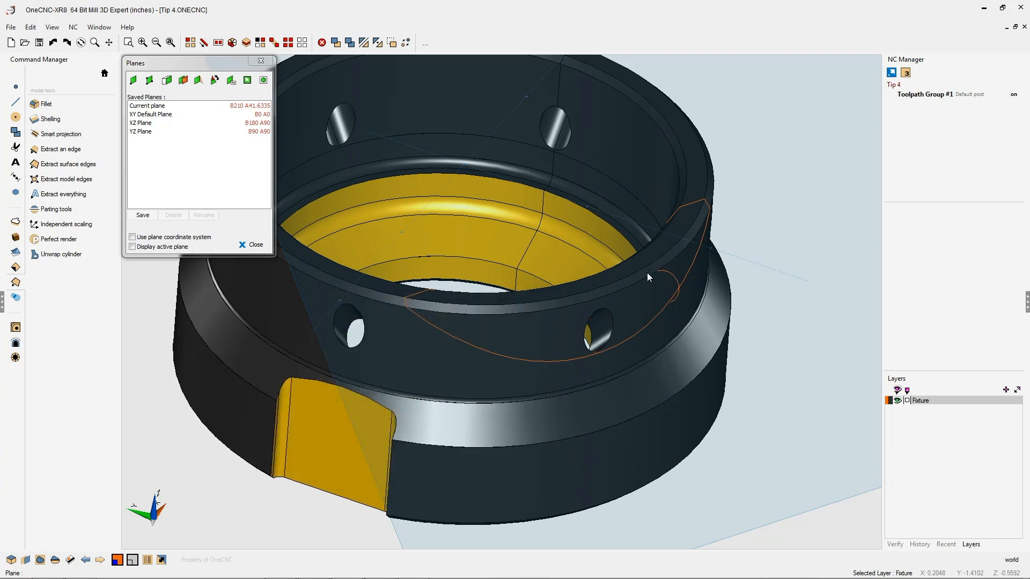
{"action": "mouse_move", "coordinate": [675, 308]}
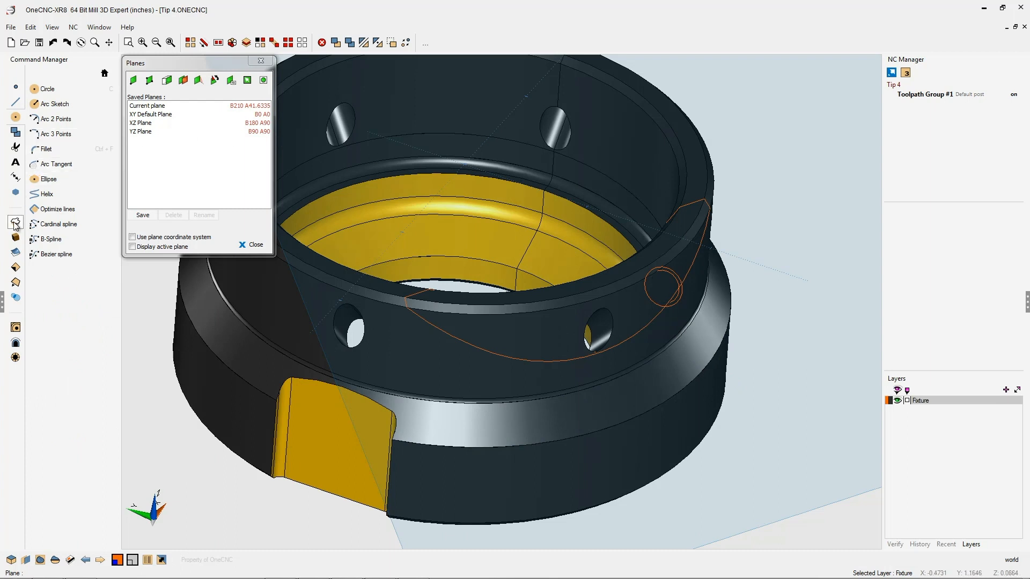
- Bring up the Extrude commands for the circle drawn around the hole
{"action": "left_click", "coordinate": [15, 222]}
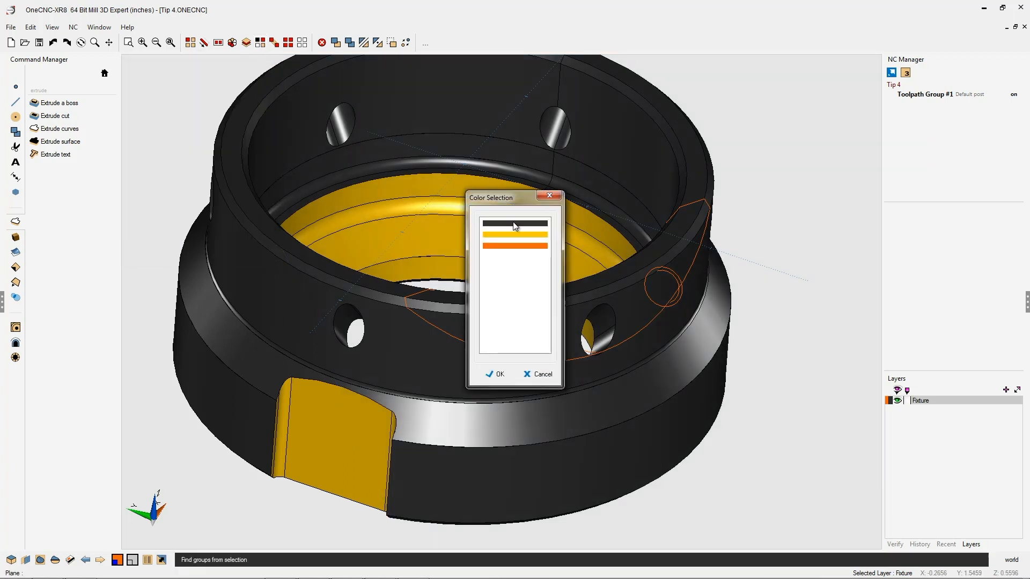
- Select the orange colour group as the extrude-cut geometry and confirm
{"action": "left_click", "coordinate": [514, 245]}
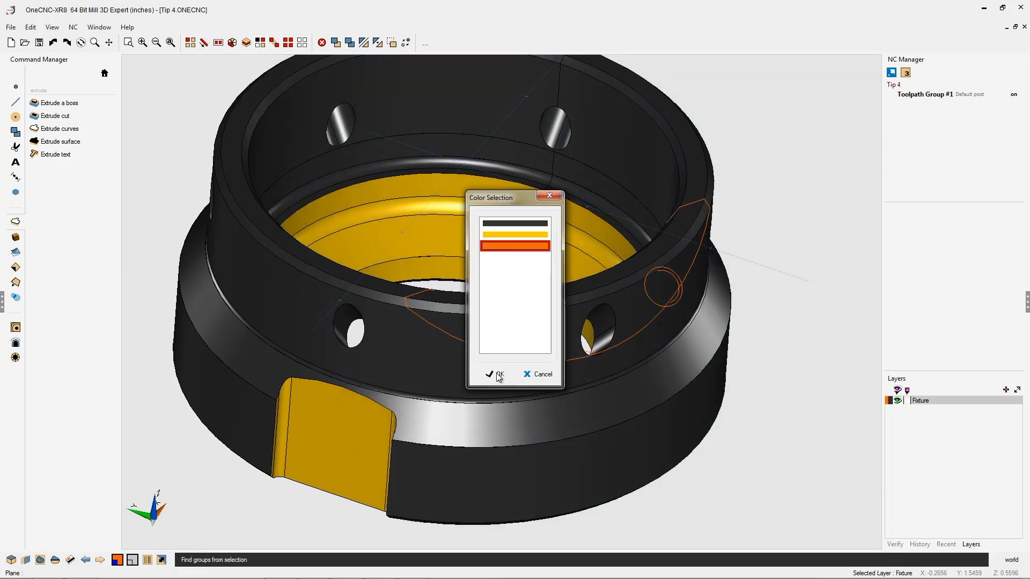
{"action": "left_click", "coordinate": [494, 375]}
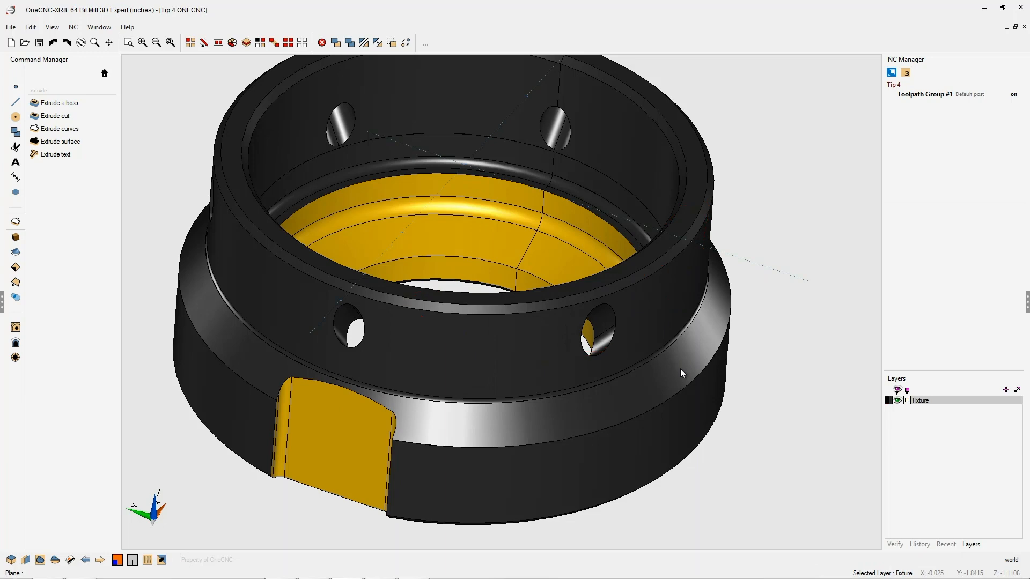